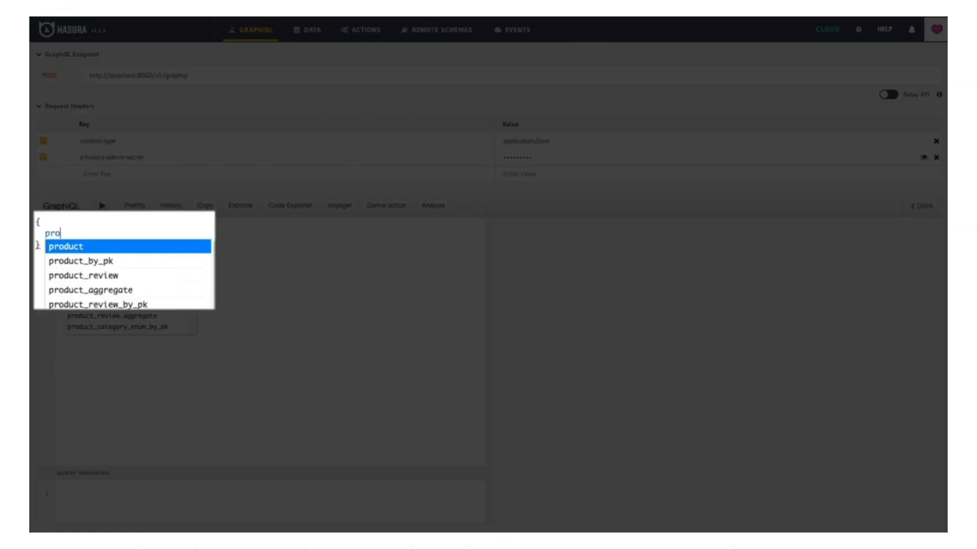
Run a GraphQL query on the product table returning name and review the listed product names
click(65, 246)
text(name)
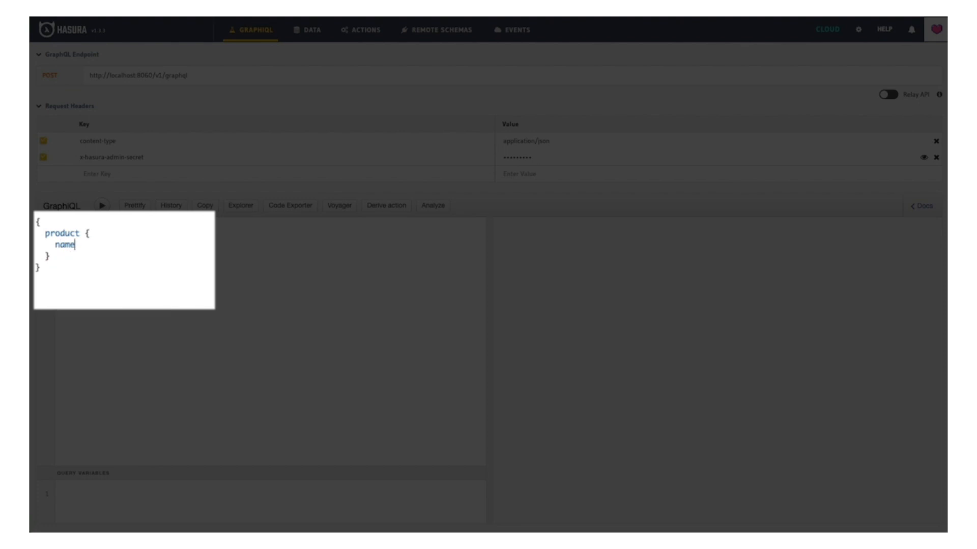
click(101, 206)
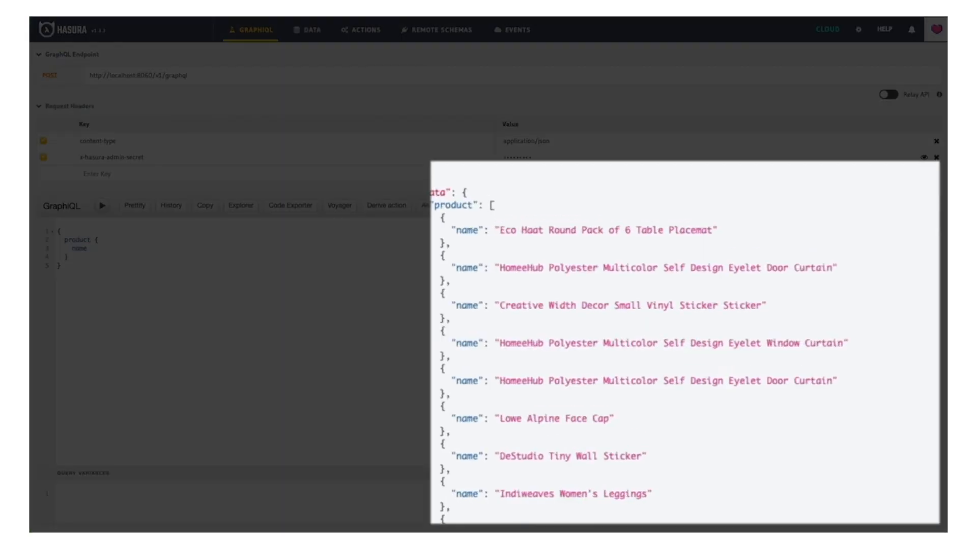
scroll(down, 3)
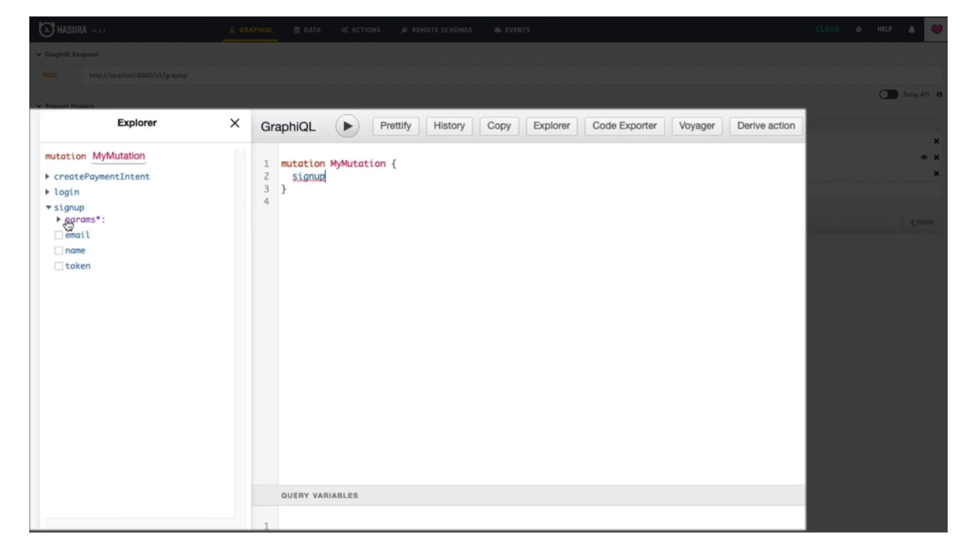
Run the signup mutation returning email, name and token, then view the public schema's tables
click(57, 220)
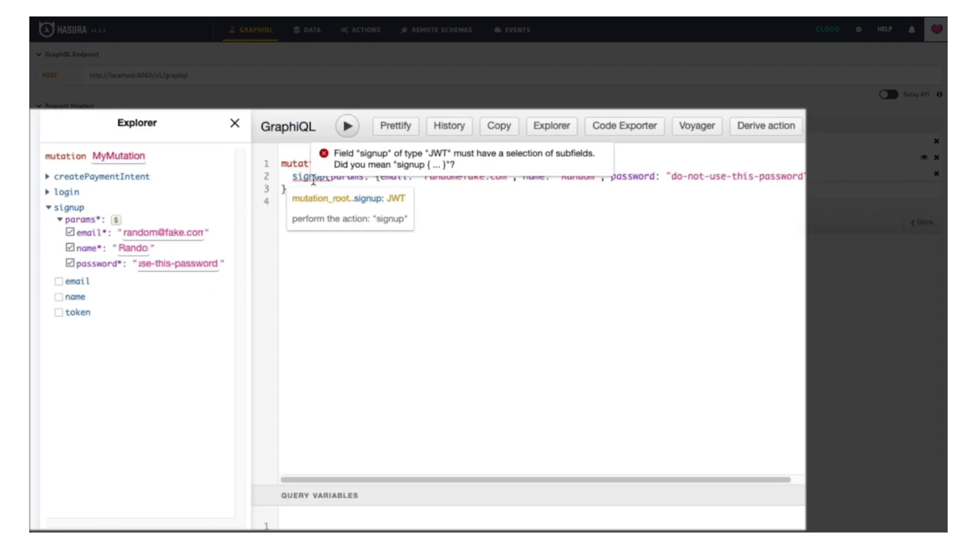
click(348, 127)
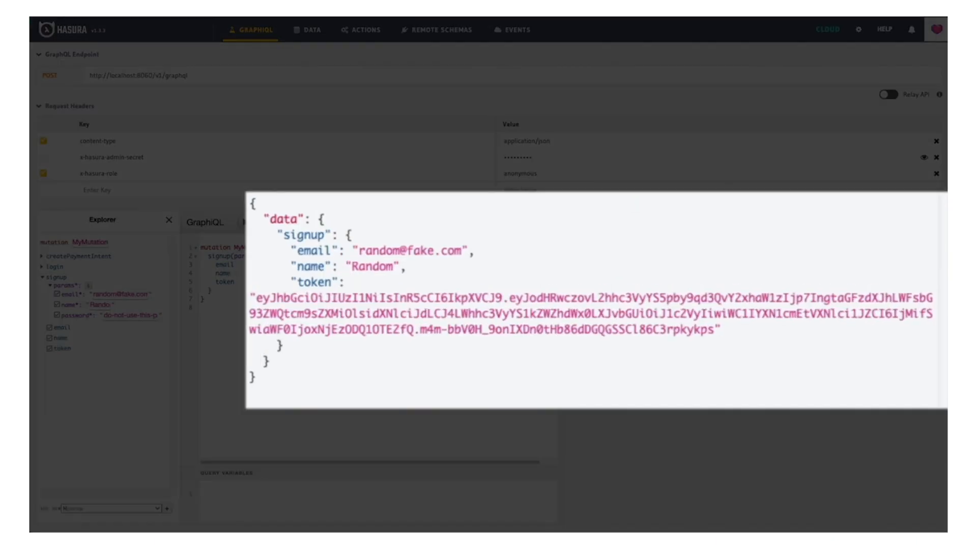
click(307, 29)
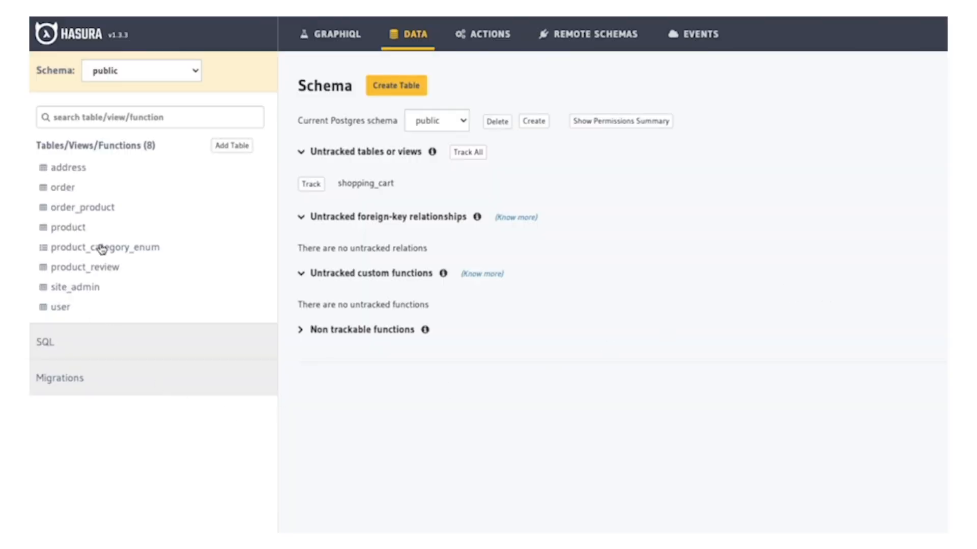
Browse the product table's rows and column definitions, then list the five actions including login and signup
click(67, 226)
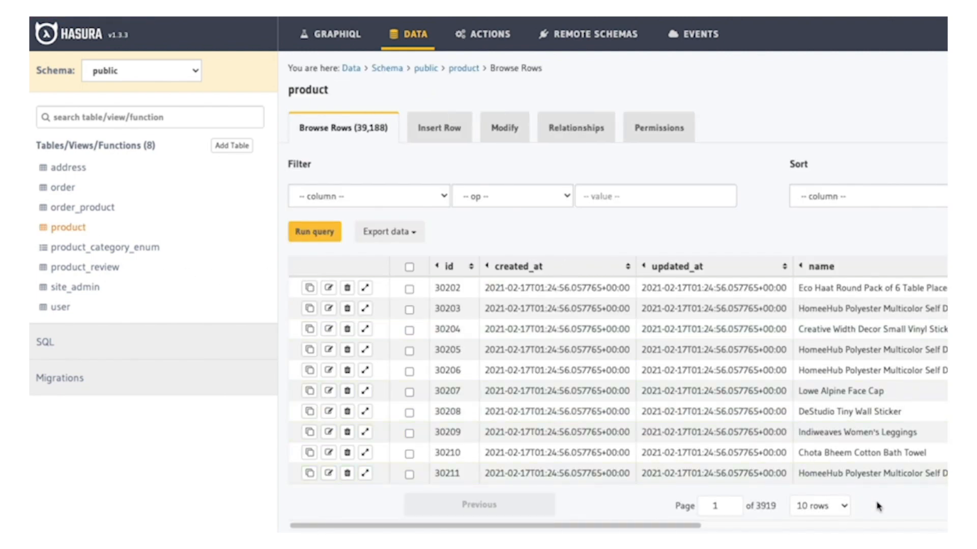
click(505, 126)
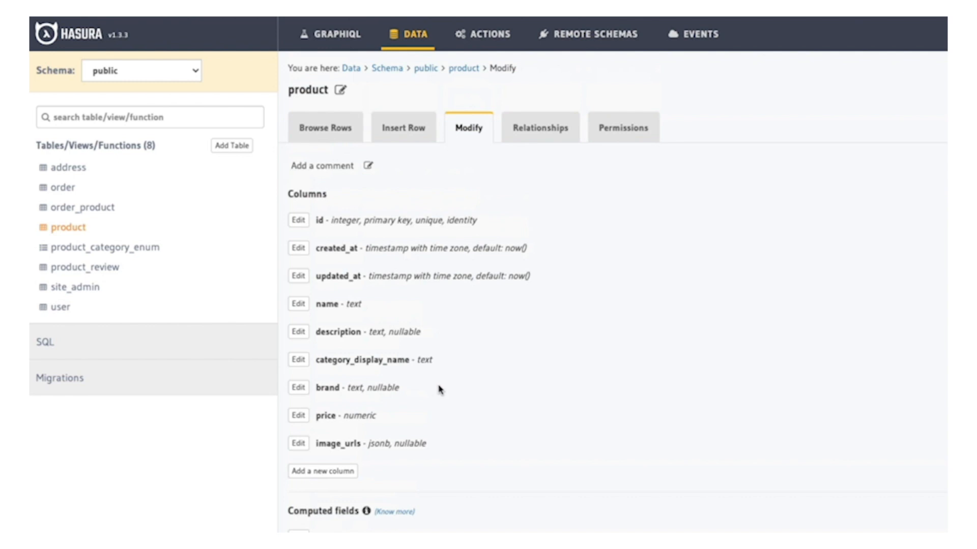
click(489, 35)
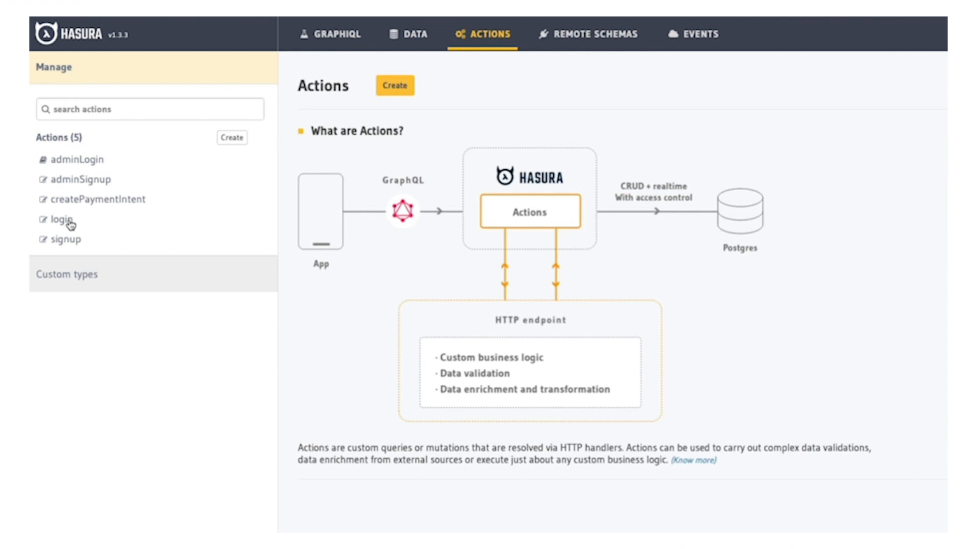
View the login action's definition and its permissions allowing admin and anonymous roles
click(58, 219)
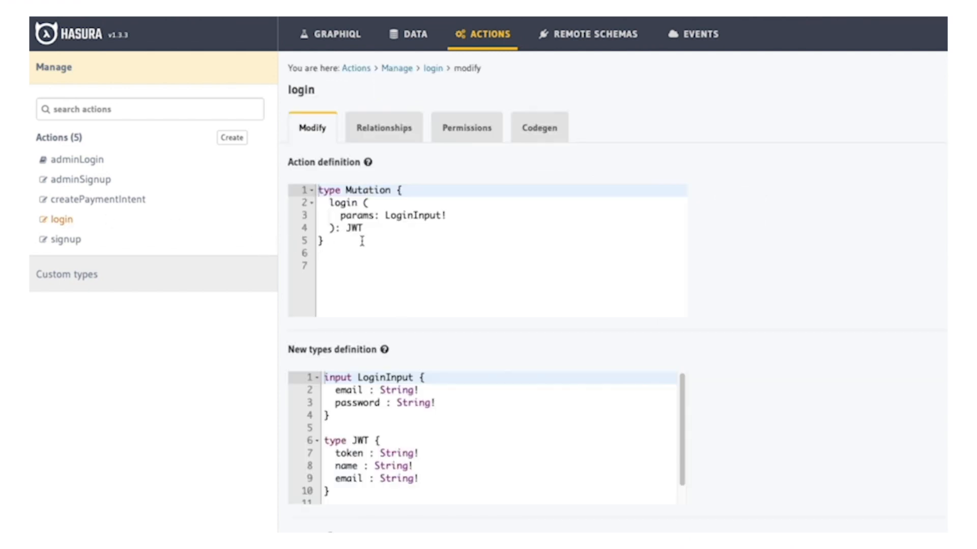
click(466, 127)
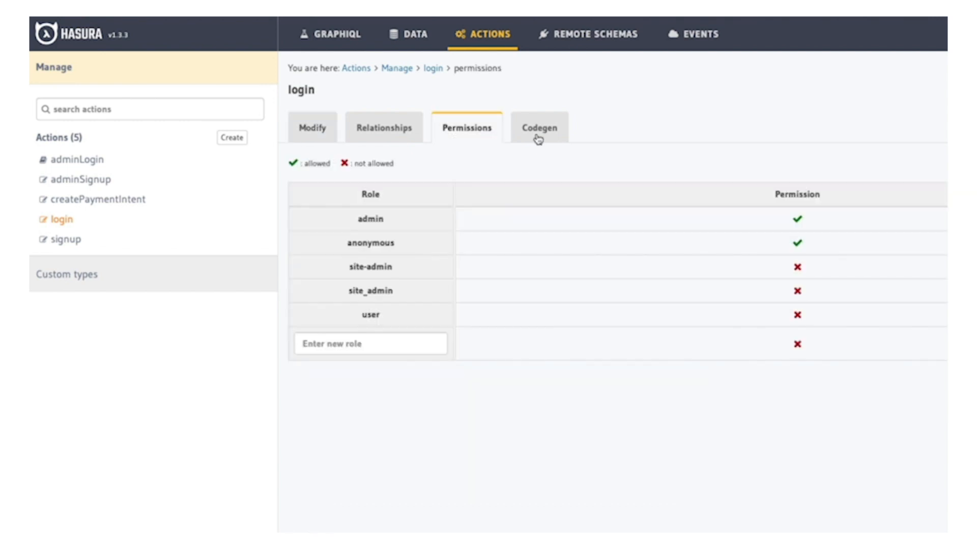
mouse_move(621, 193)
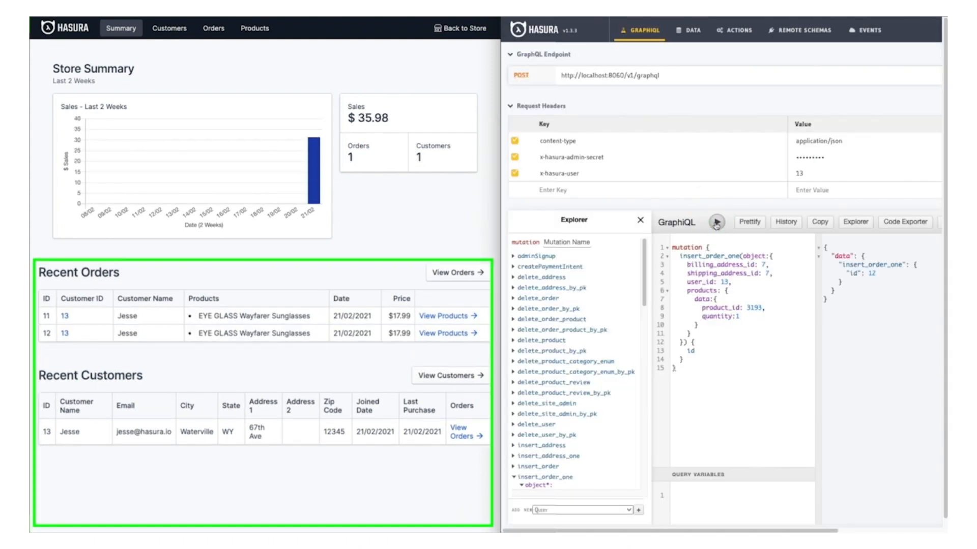
Run insert_order_one twice more for customer 13, raising the dashboard sales total to $89.95
click(716, 222)
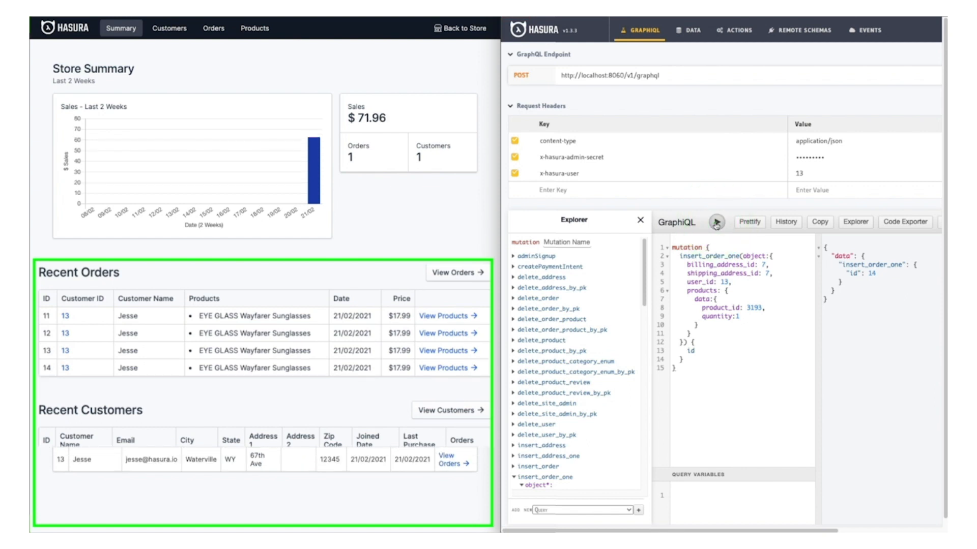
click(716, 221)
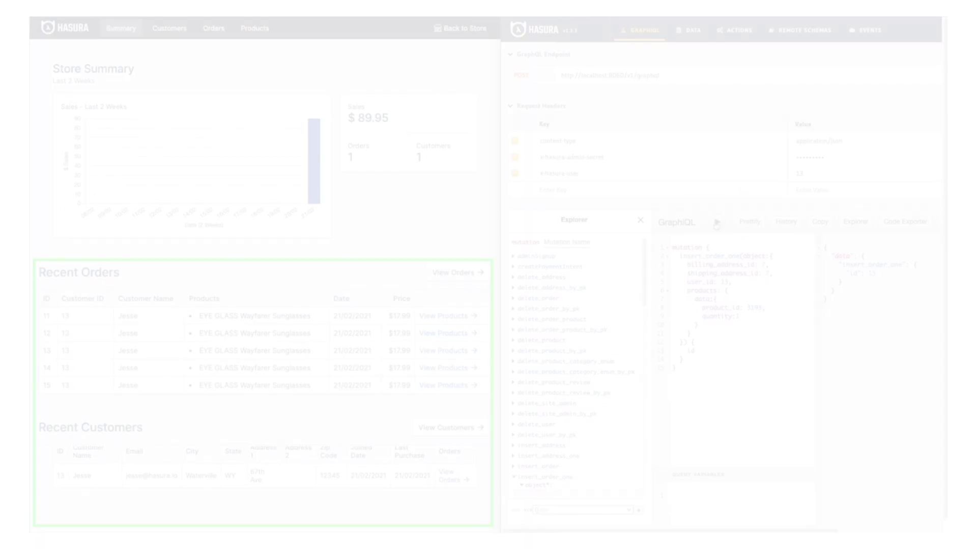